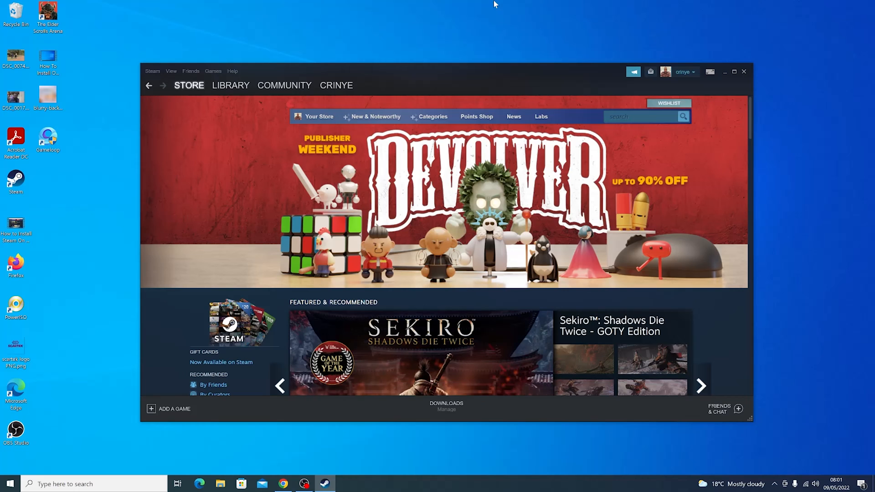
# Step: Go to Account details from the account name menu in the top-right
pyautogui.click(701, 385)
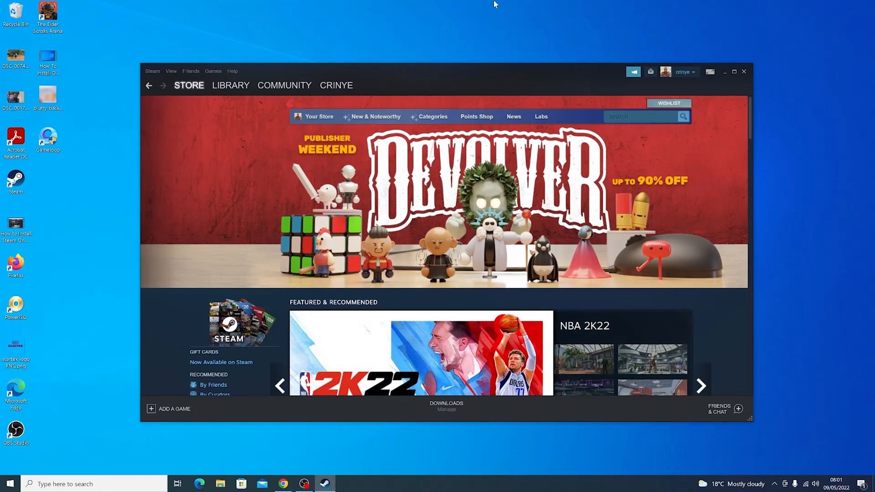
pyautogui.moveTo(574, 88)
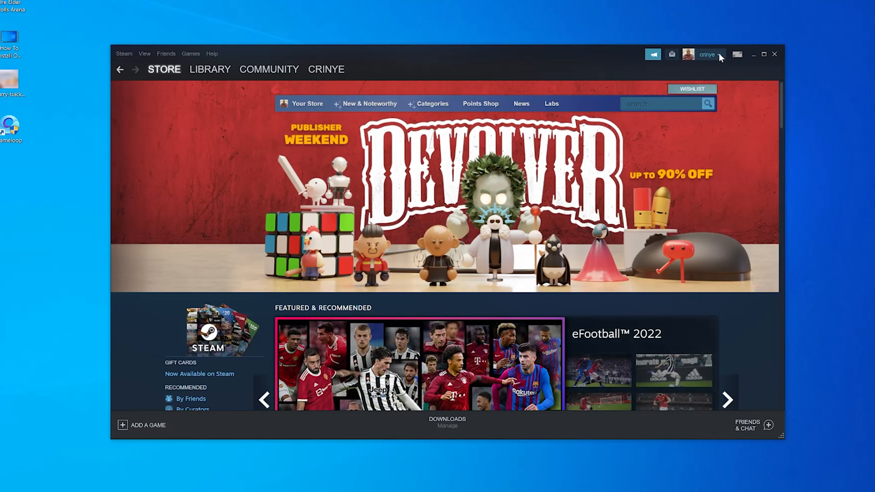
pyautogui.click(719, 54)
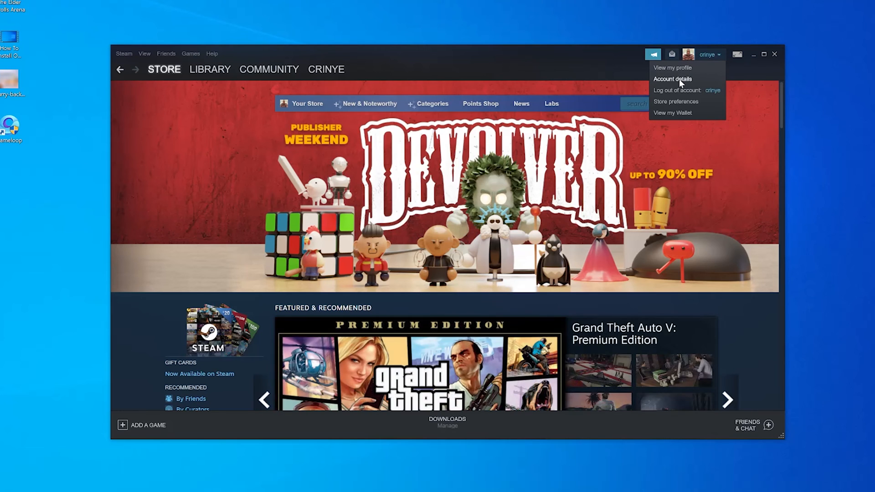
pyautogui.click(672, 78)
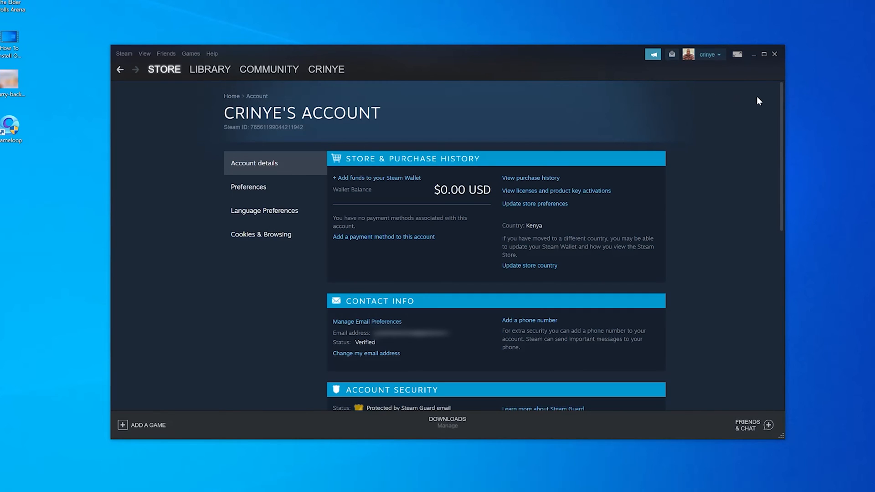
pyautogui.moveTo(245, 178)
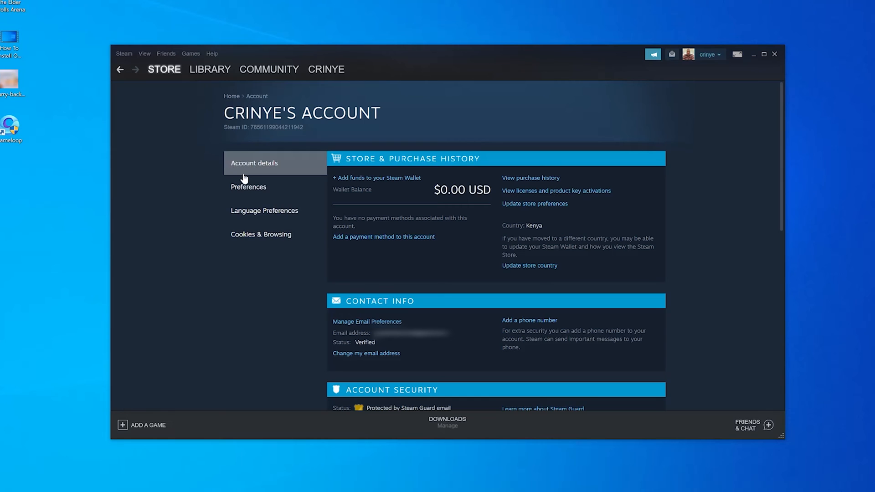
pyautogui.moveTo(264, 211)
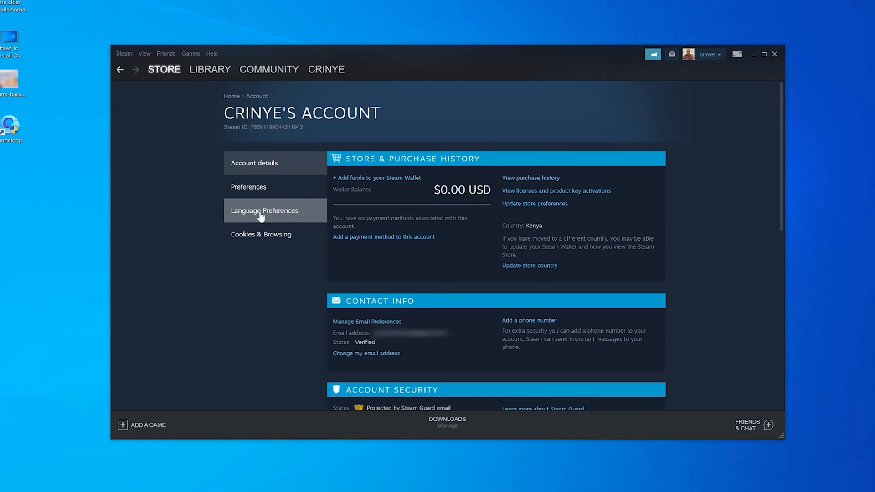
# Step: Browse the Primary Language choices under Language Preferences, keeping English selected
pyautogui.click(265, 210)
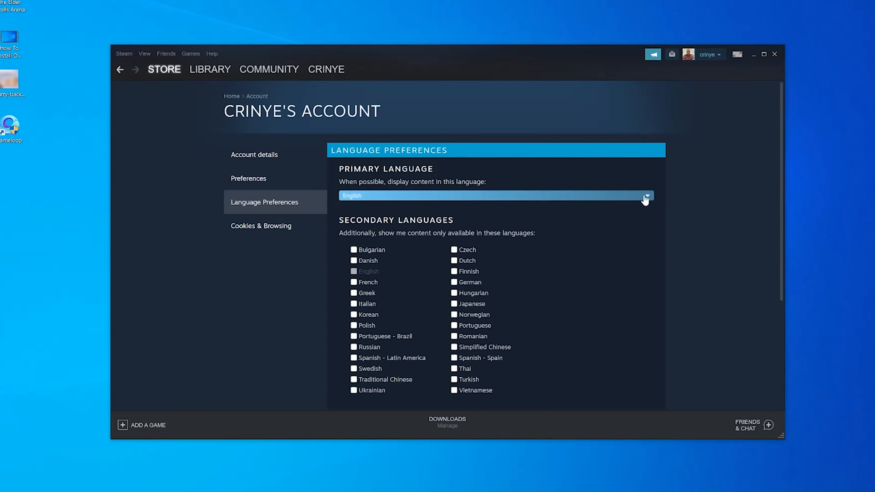
pyautogui.moveTo(646, 199)
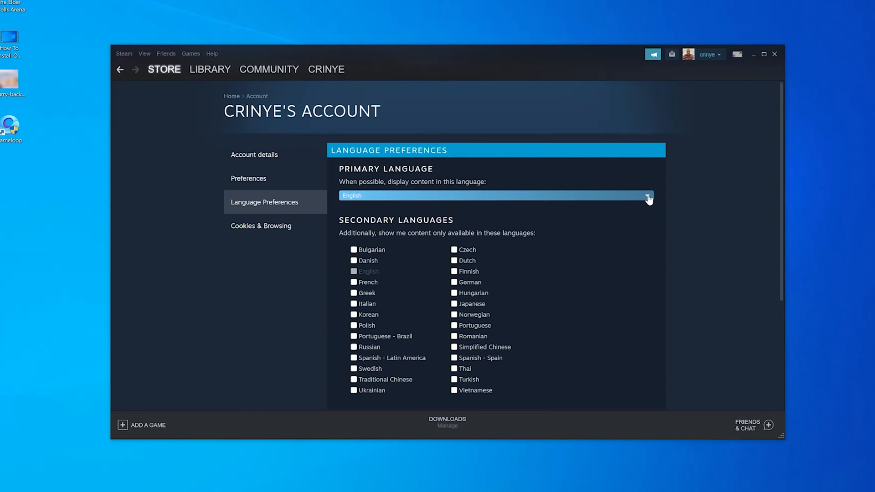
pyautogui.click(647, 196)
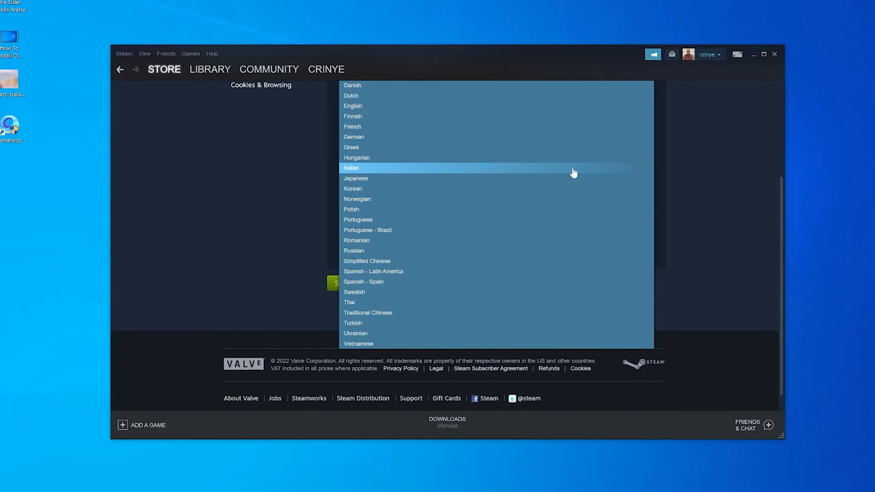
pyautogui.moveTo(539, 255)
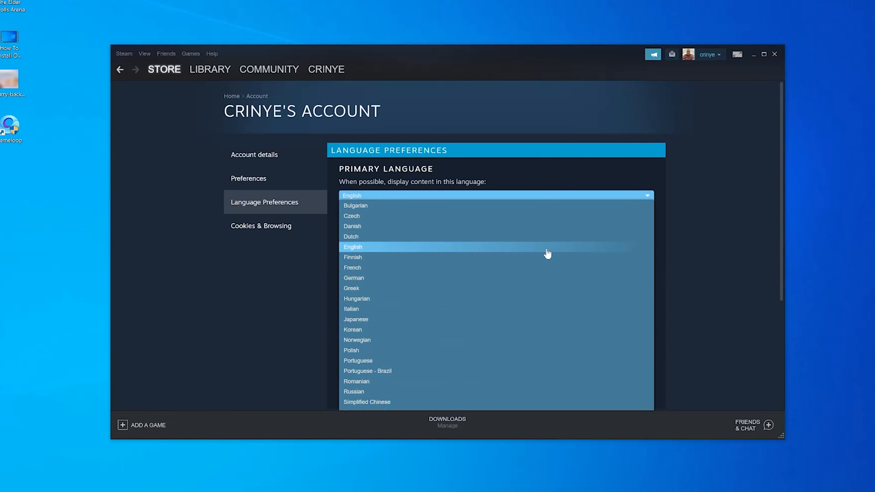
pyautogui.scroll(-3)
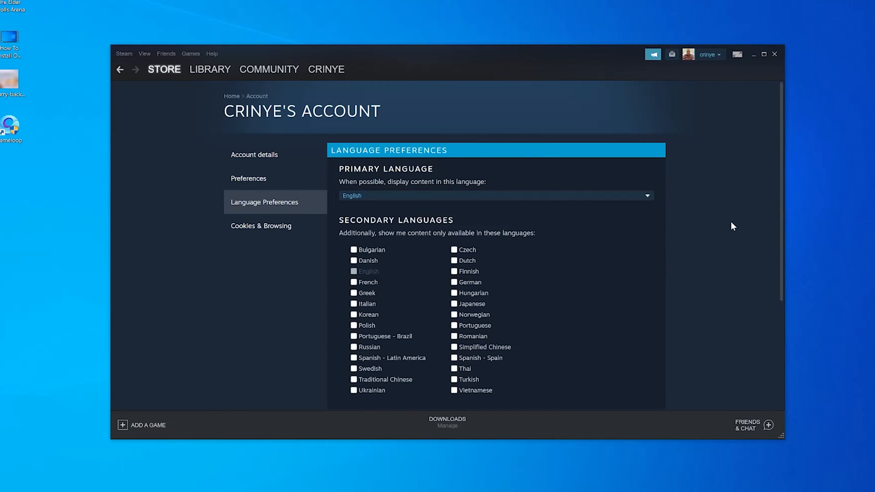
pyautogui.scroll(-3)
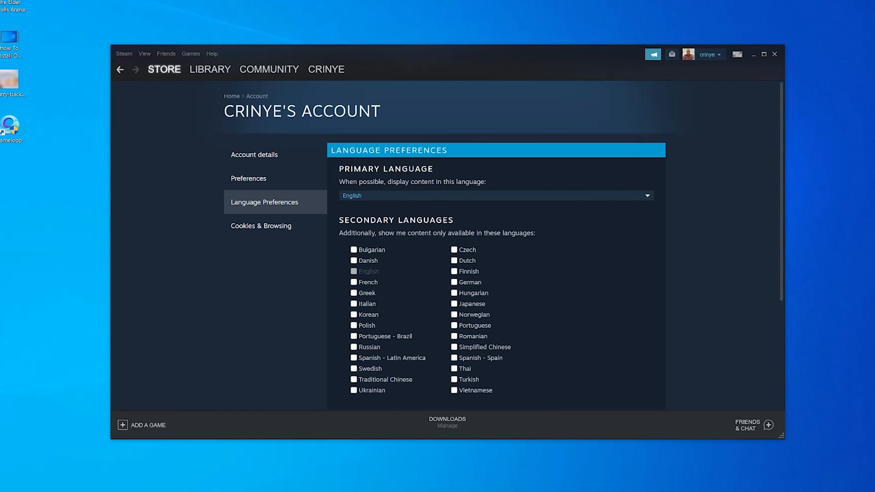
pyautogui.moveTo(476, 331)
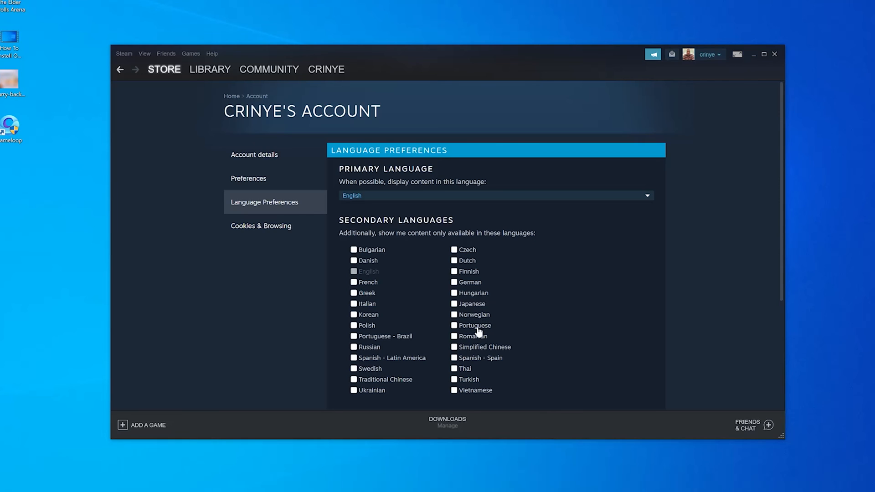
pyautogui.moveTo(353, 277)
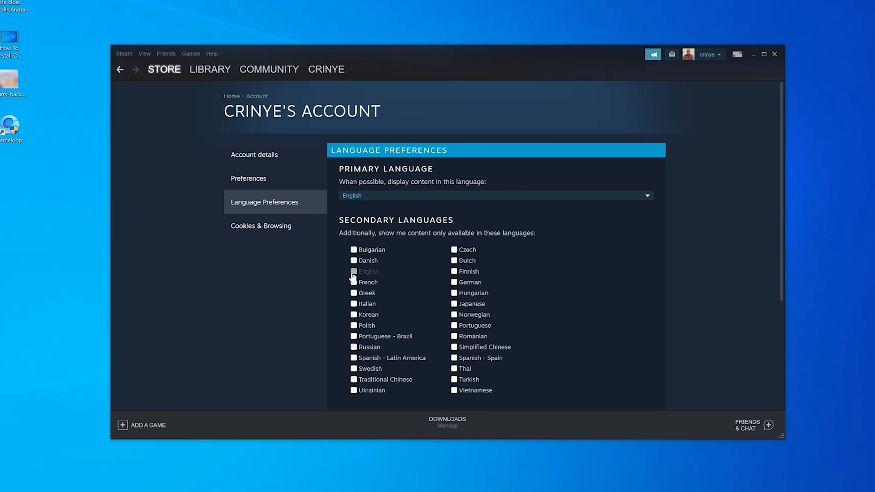
pyautogui.moveTo(421, 213)
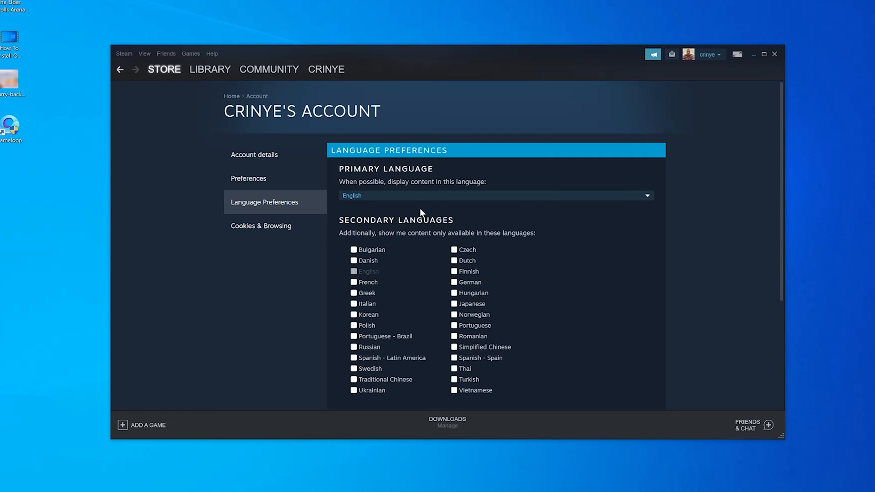
pyautogui.moveTo(452, 319)
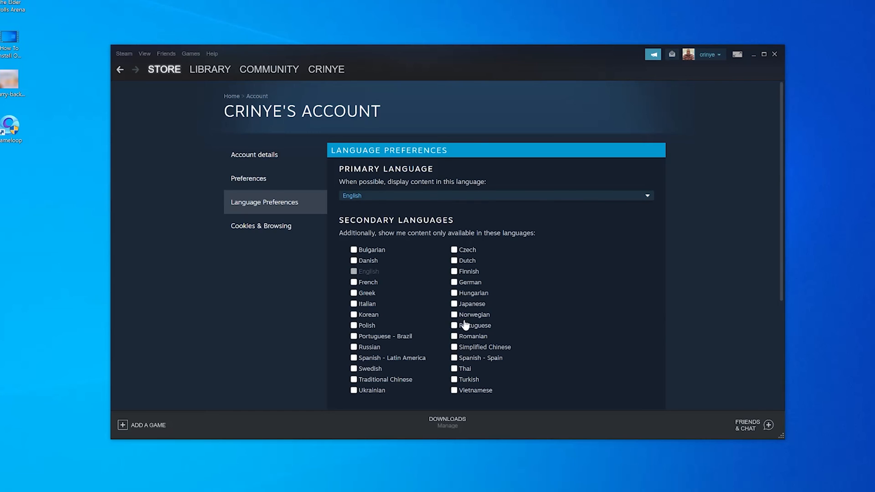
pyautogui.moveTo(476, 334)
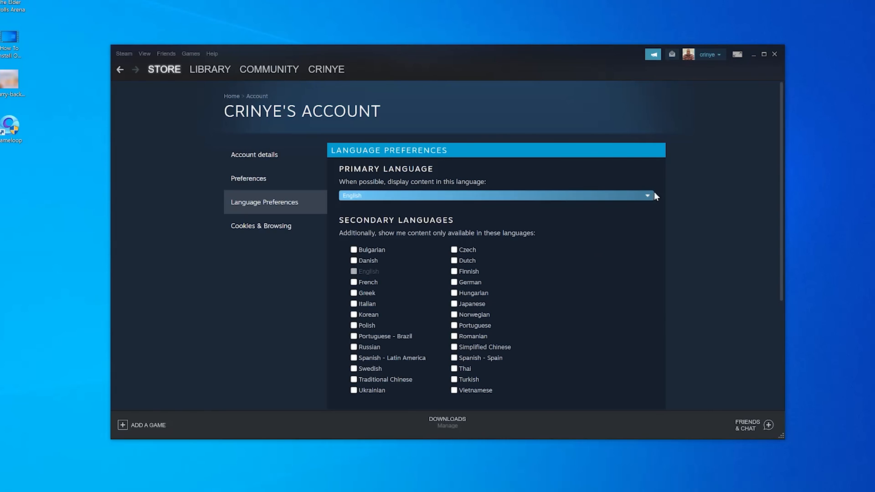
# Step: Bring the Save button below the secondary languages into view
pyautogui.click(496, 195)
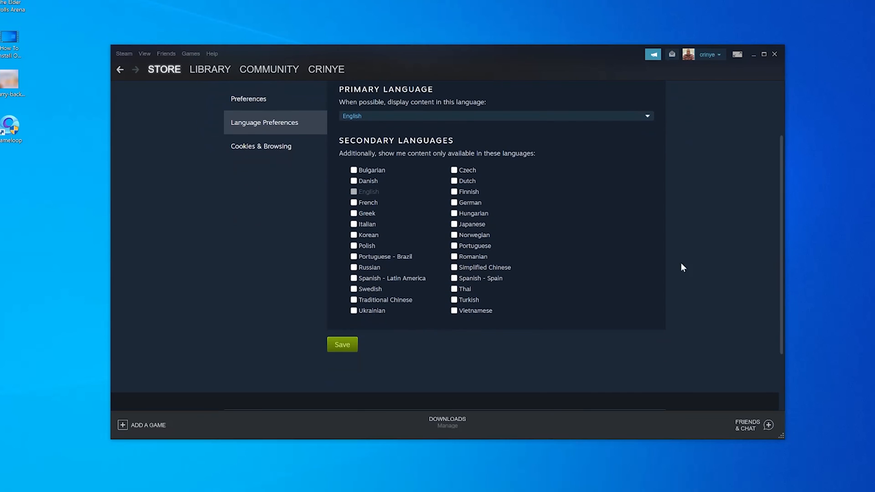
pyautogui.moveTo(72, 315)
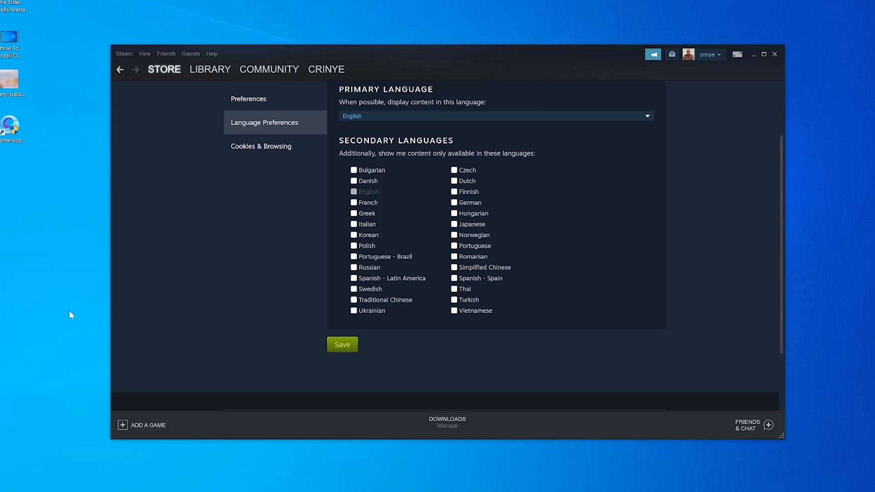